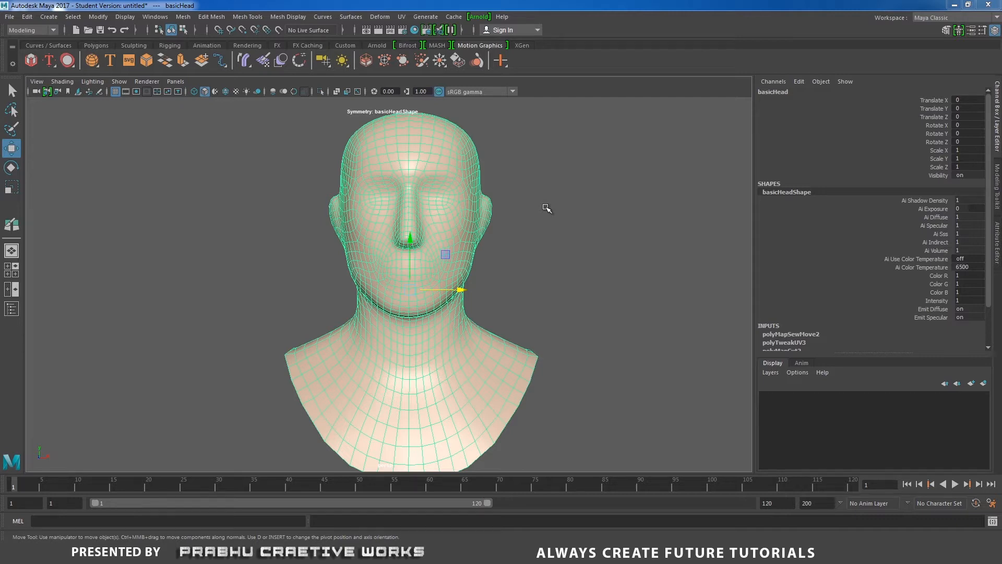
mouse_move(564, 252)
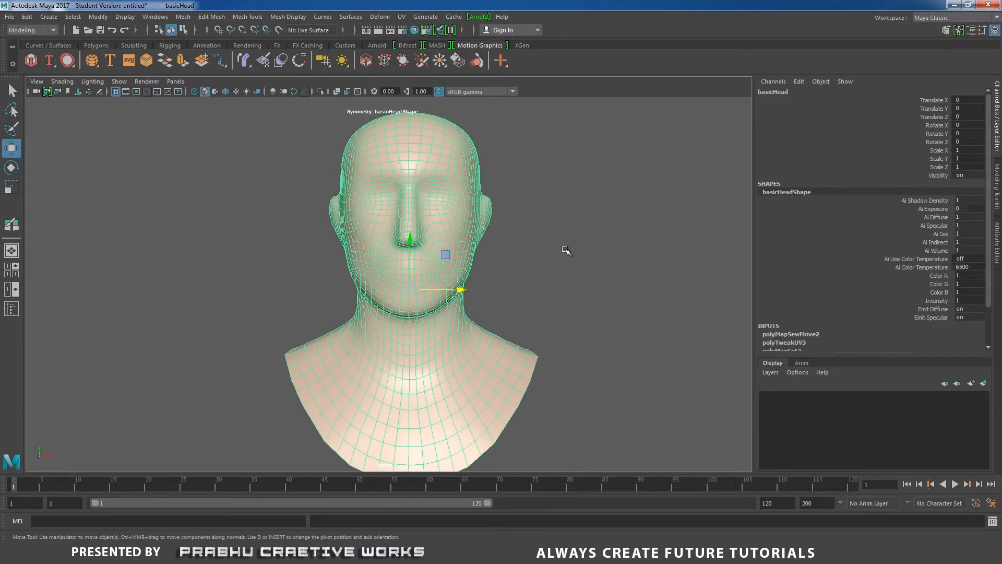
mouse_move(439, 142)
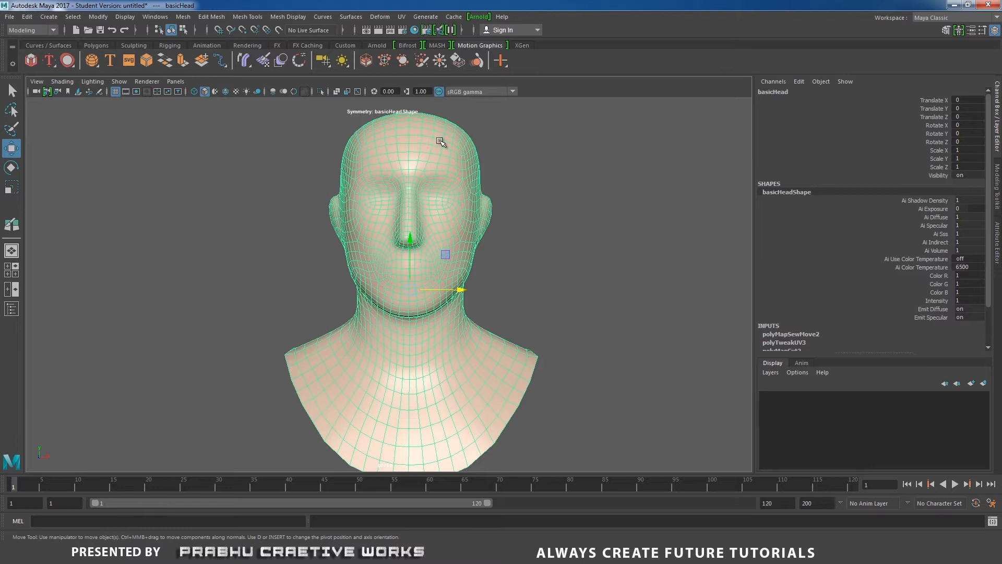
- Open the UV Editor to view the head's face, back and neck UV shells
click(401, 17)
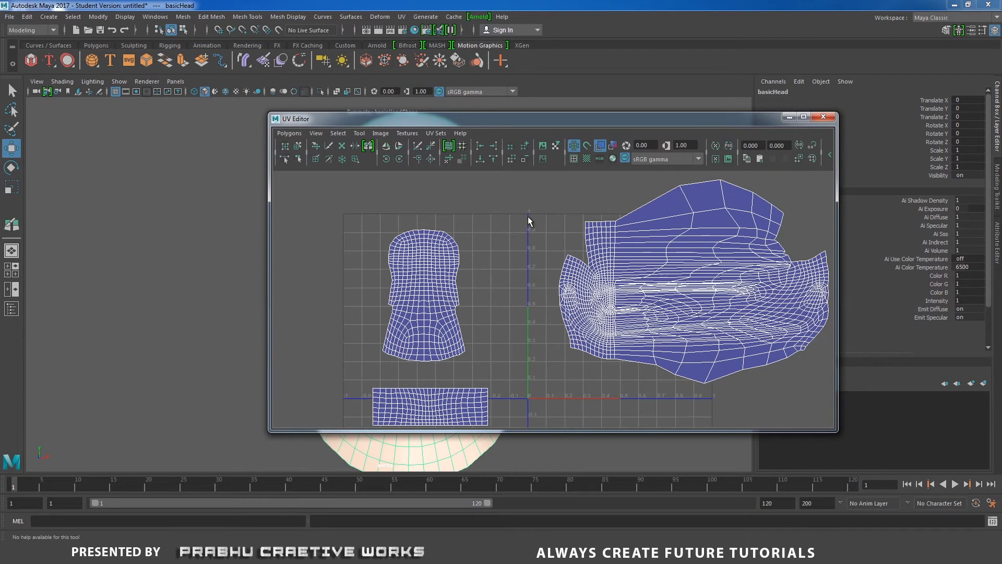
mouse_move(584, 250)
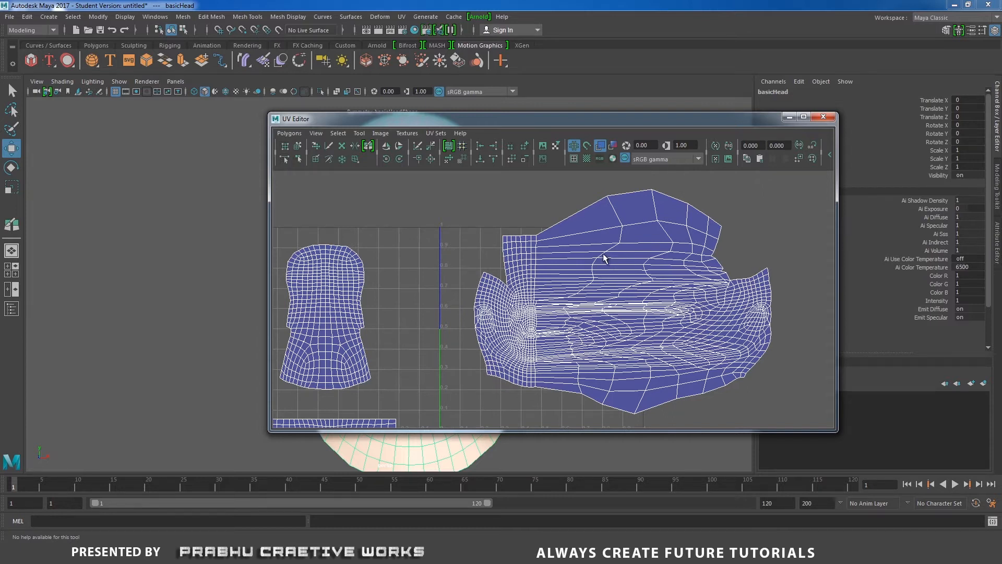
click(359, 133)
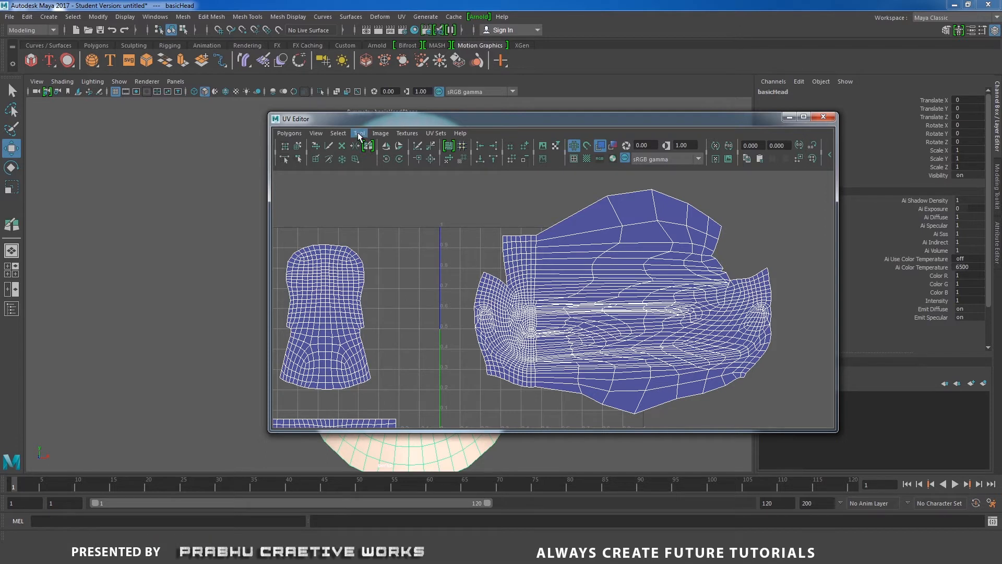
- Open the Symmetrize UV Tool option box, review its settings, and close it
click(359, 133)
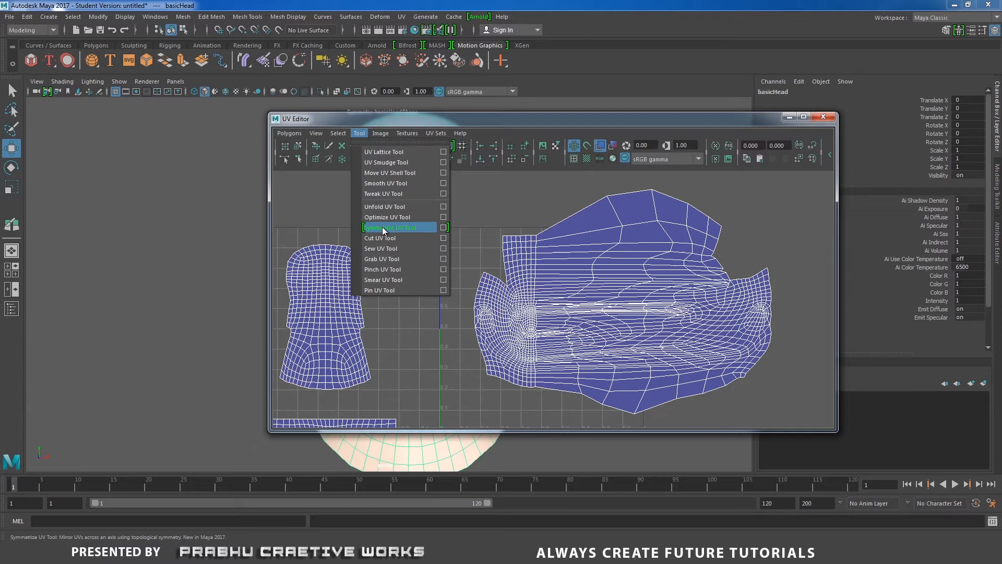
click(390, 227)
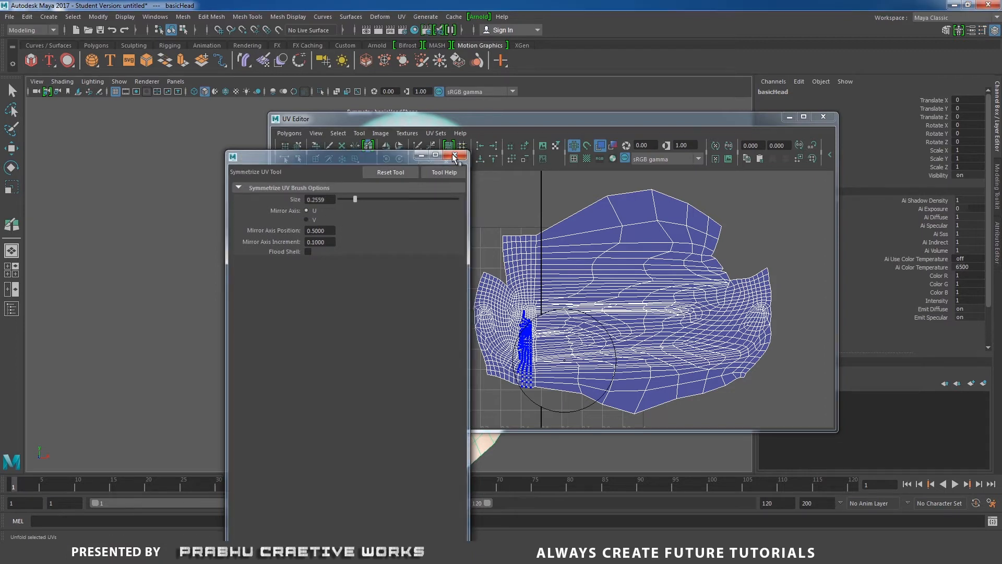
click(455, 156)
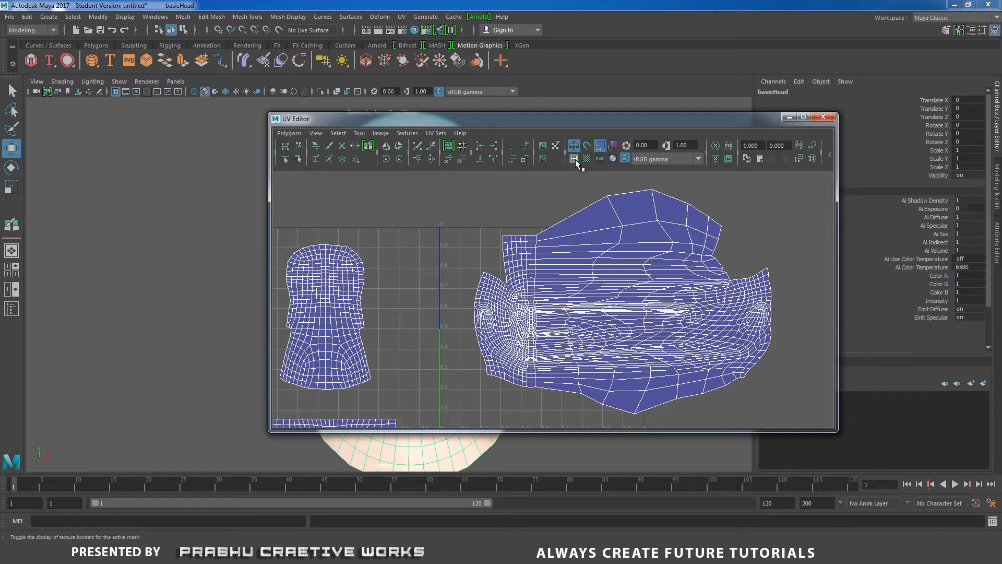
- Turn on thick texture borders around the head's UV shells
click(573, 158)
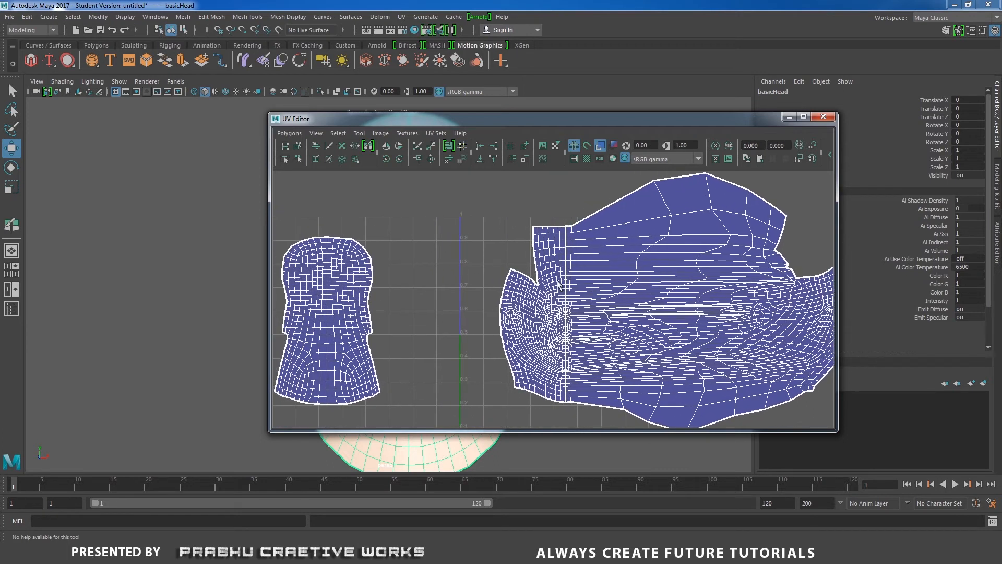
mouse_move(375, 147)
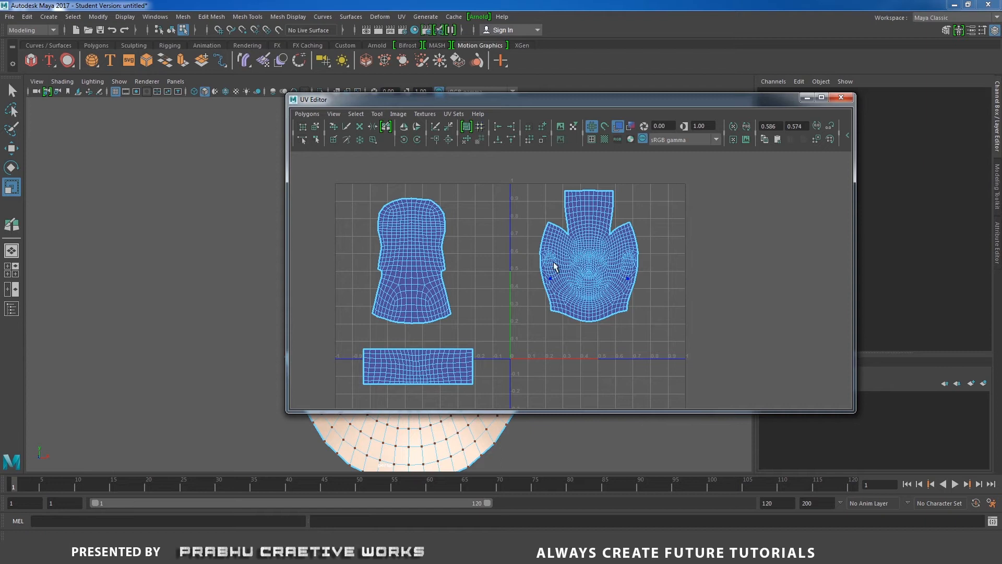
- Pick the Symmetrize UV Tool again from the UV Editor's Tool menu
click(376, 113)
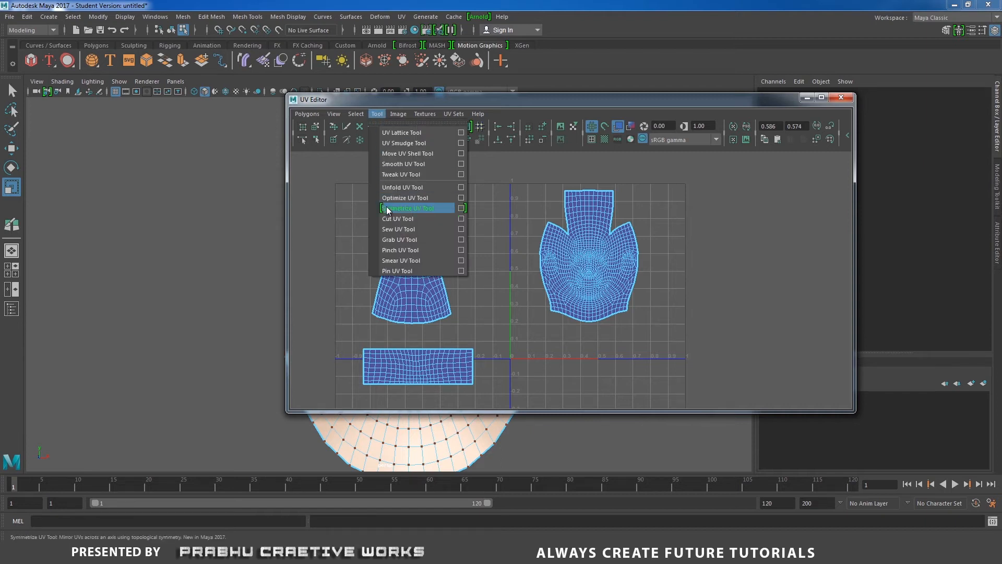
mouse_move(399, 210)
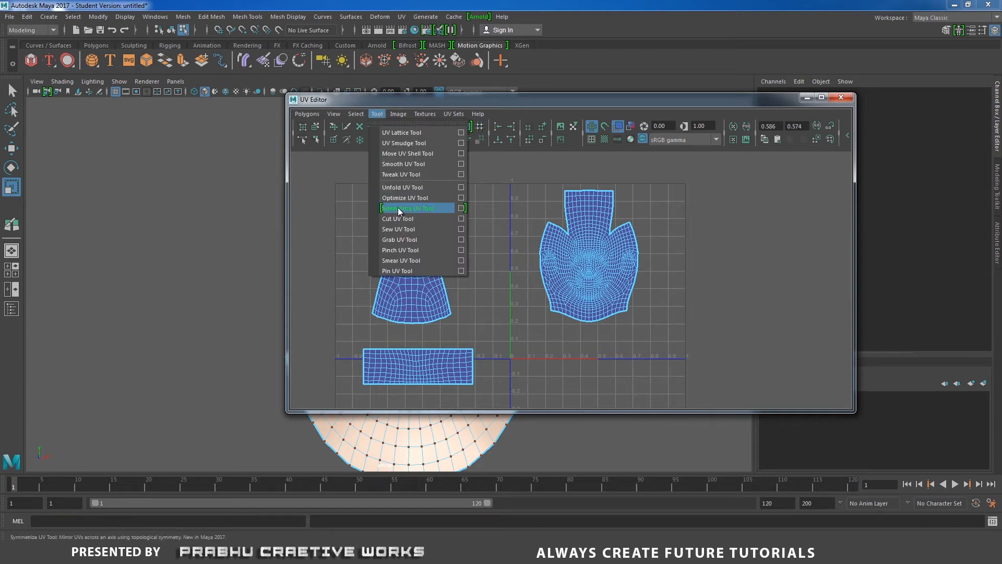
click(407, 207)
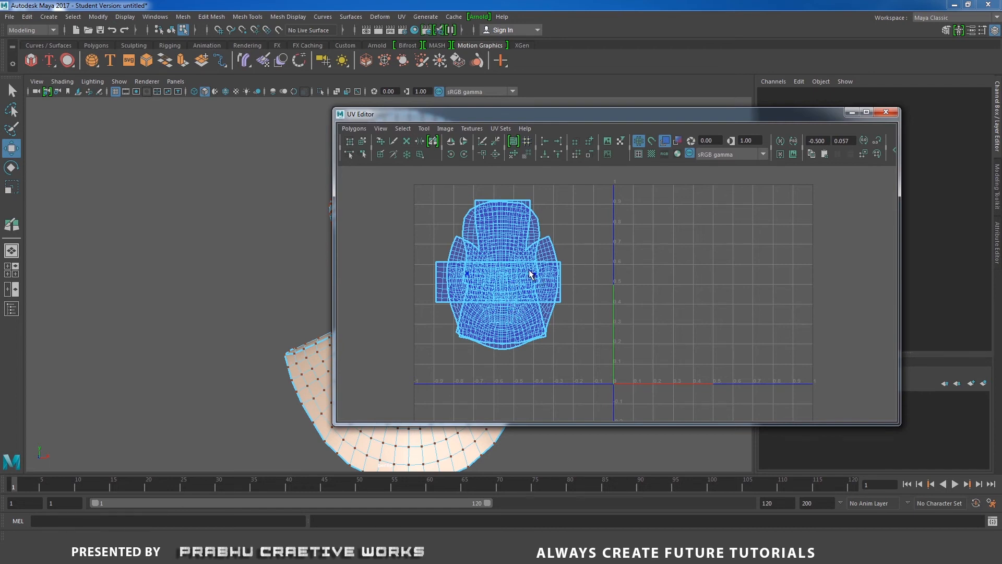
- Switch to UV selection mode and run Layout UVs to spread the three shells without overlap
right_click(531, 271)
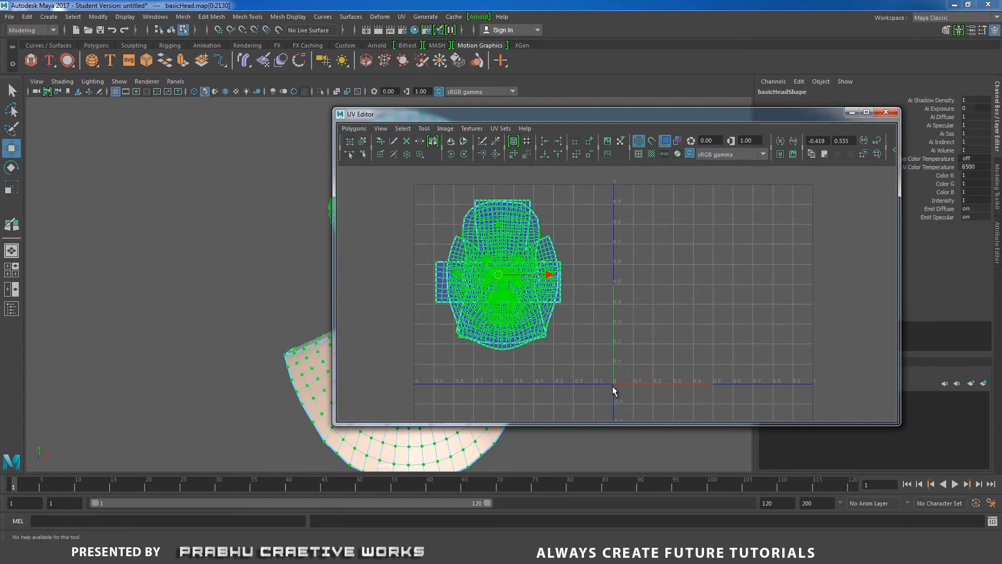
click(513, 141)
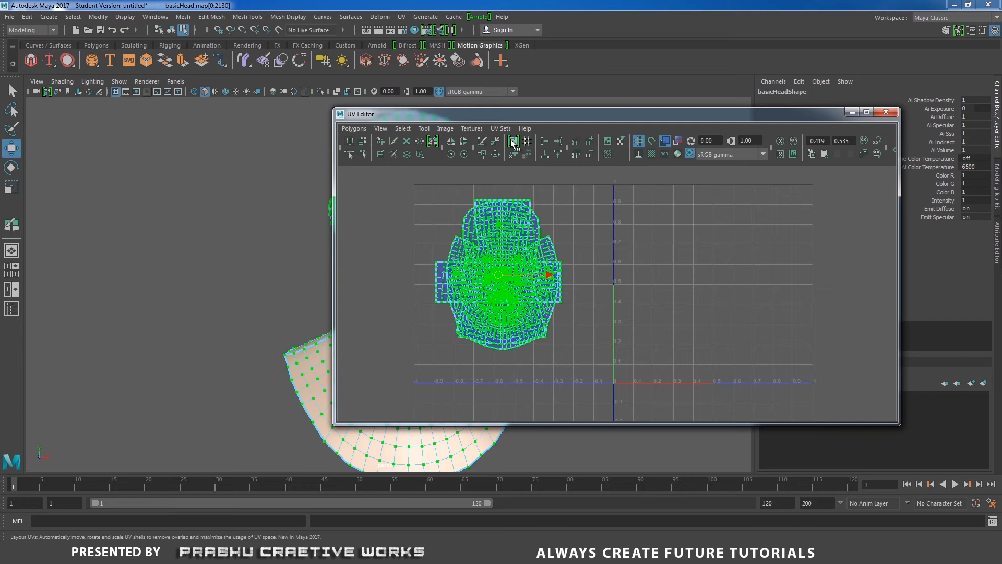
click(512, 142)
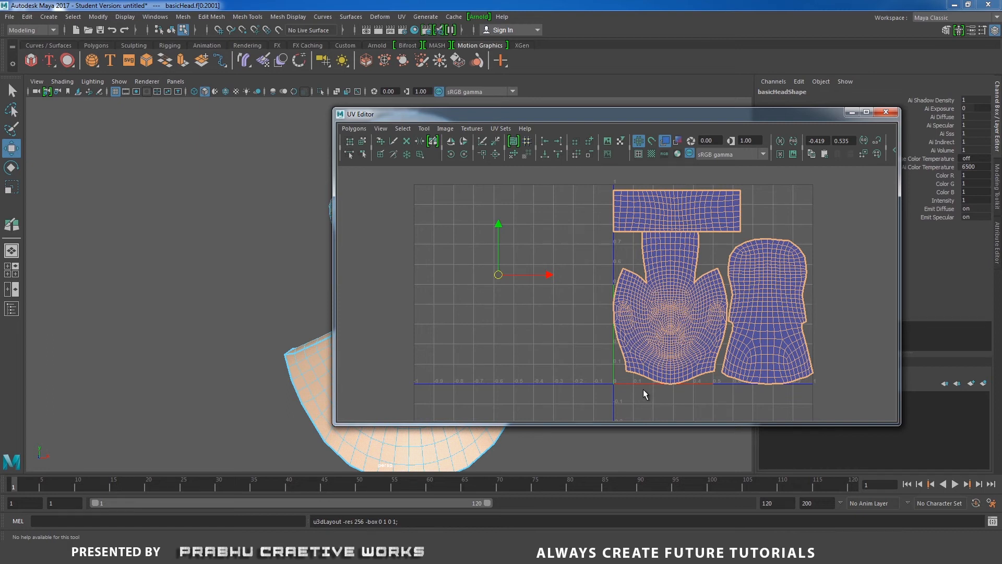
mouse_move(521, 198)
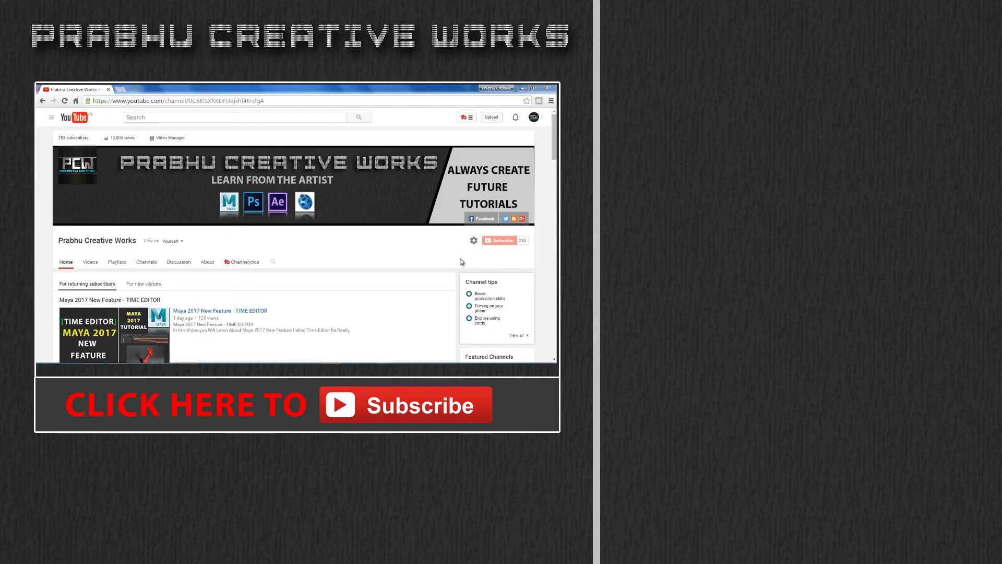
mouse_move(501, 240)
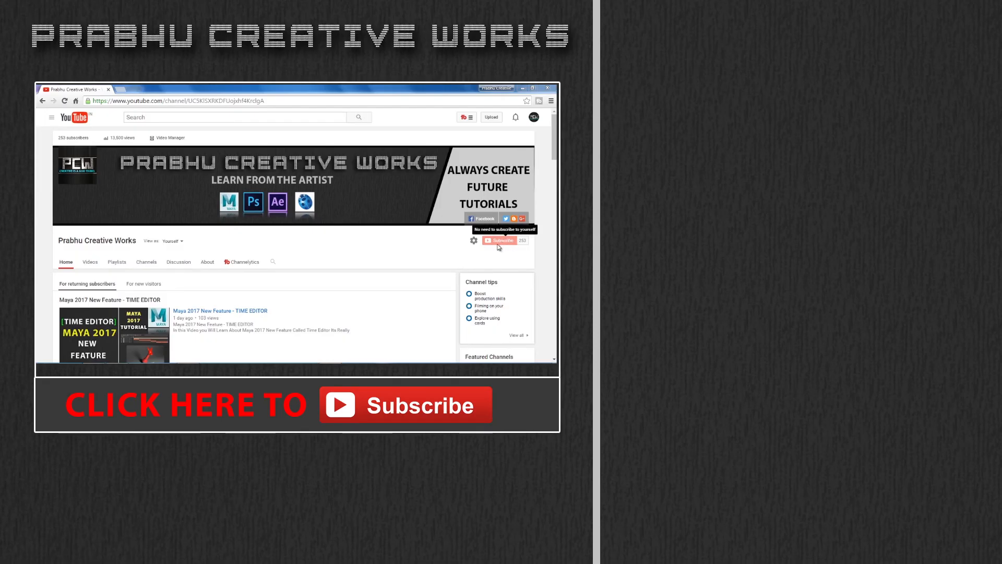
scroll(down, 3)
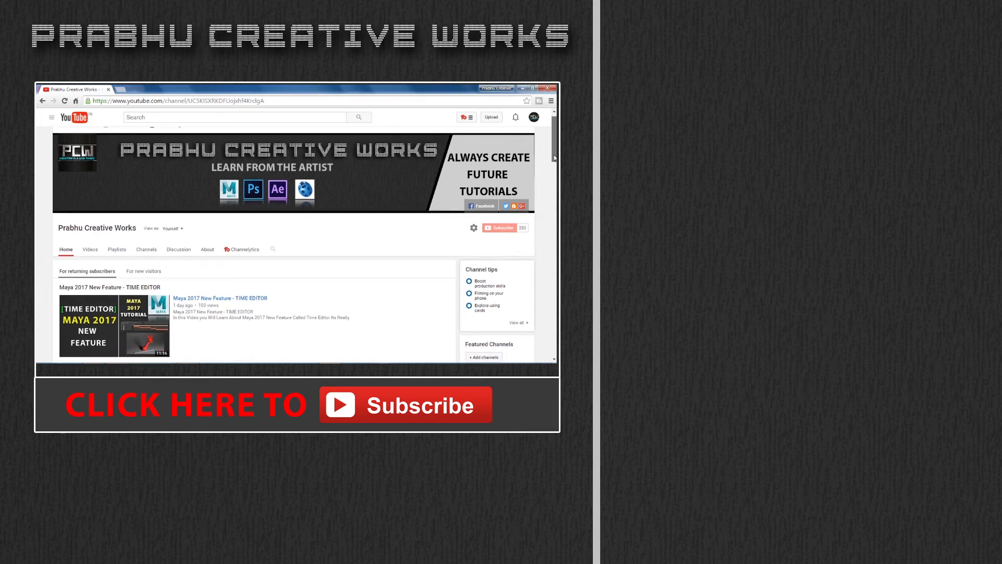
scroll(down, 3)
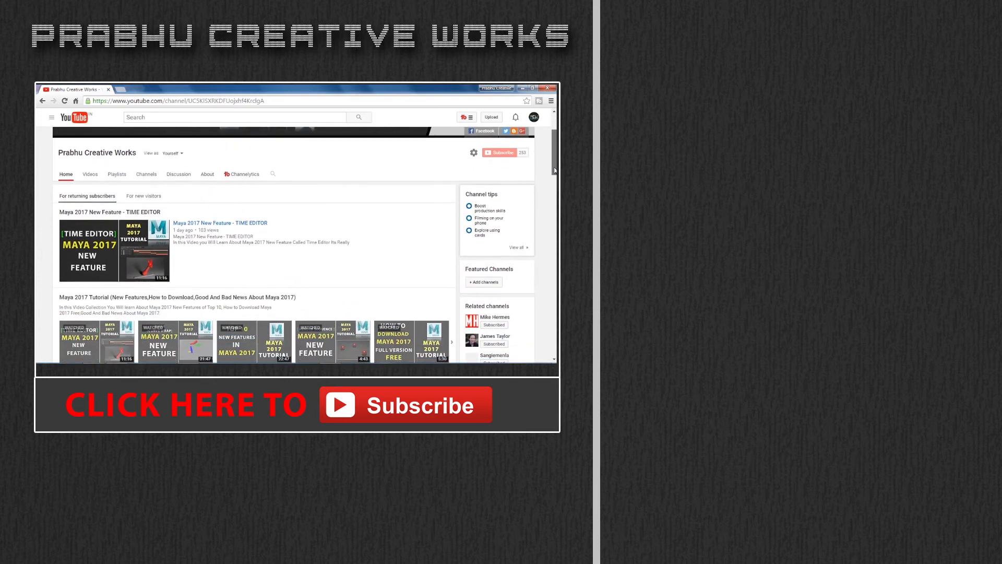
scroll(down, 3)
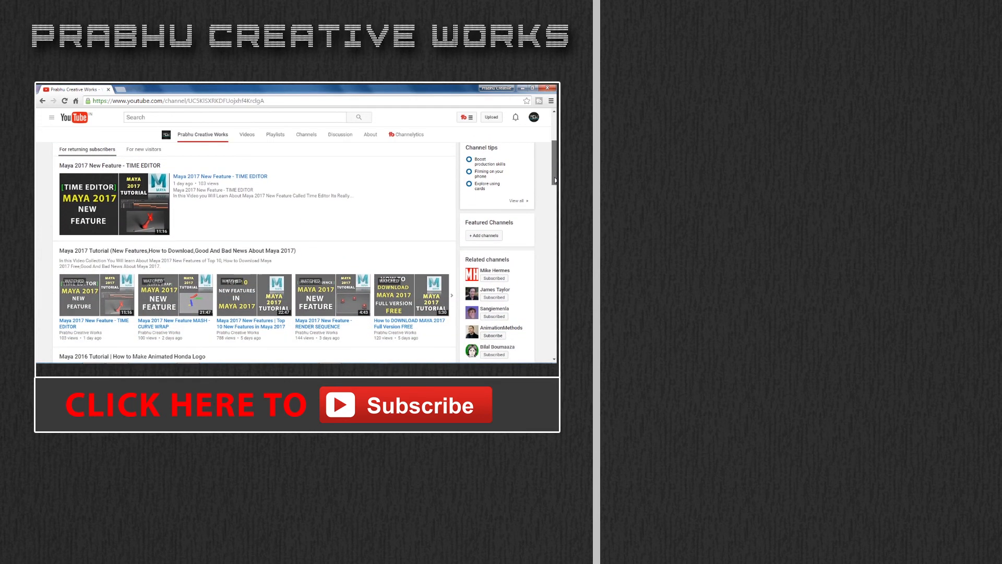
scroll(down, 3)
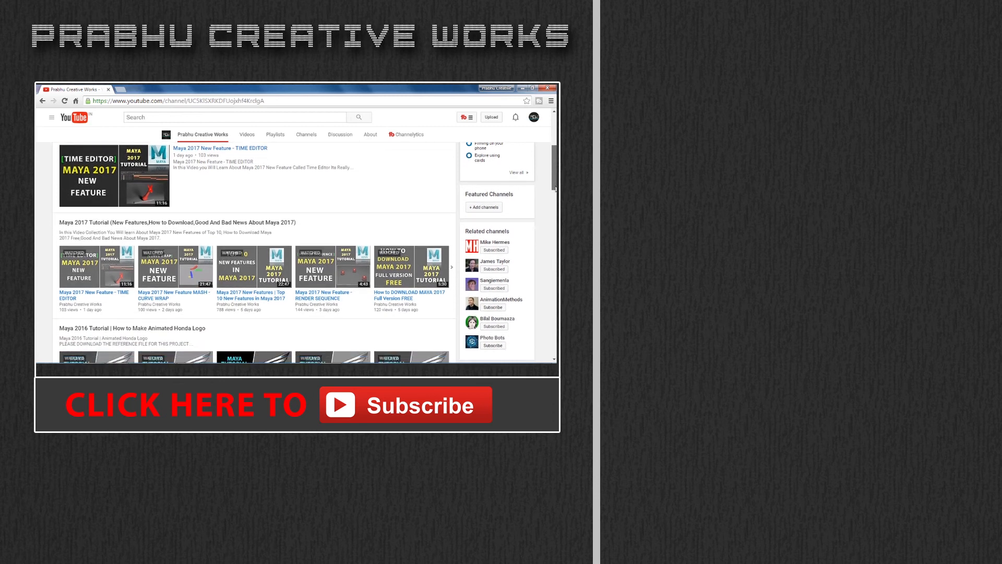
scroll(down, 3)
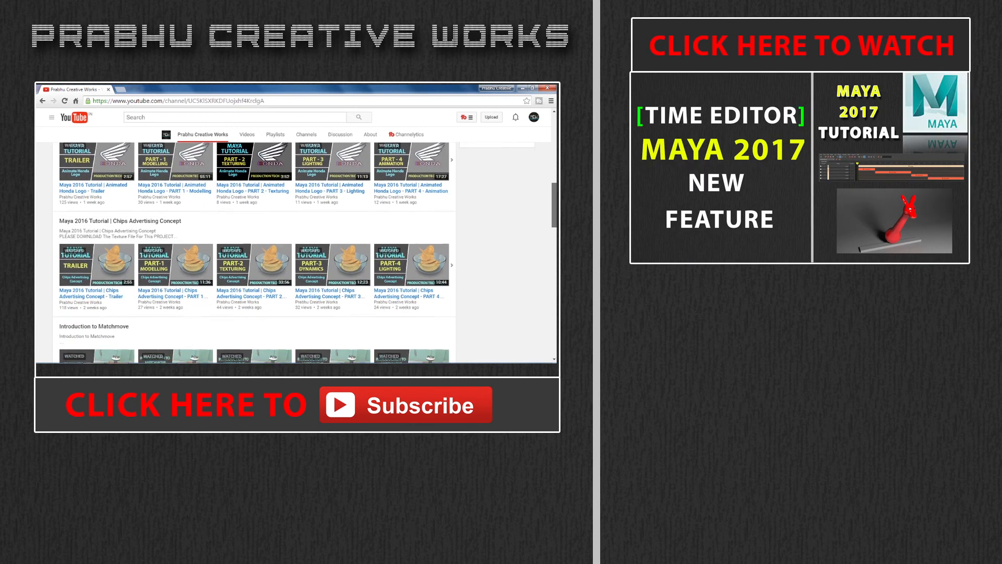
scroll(down, 3)
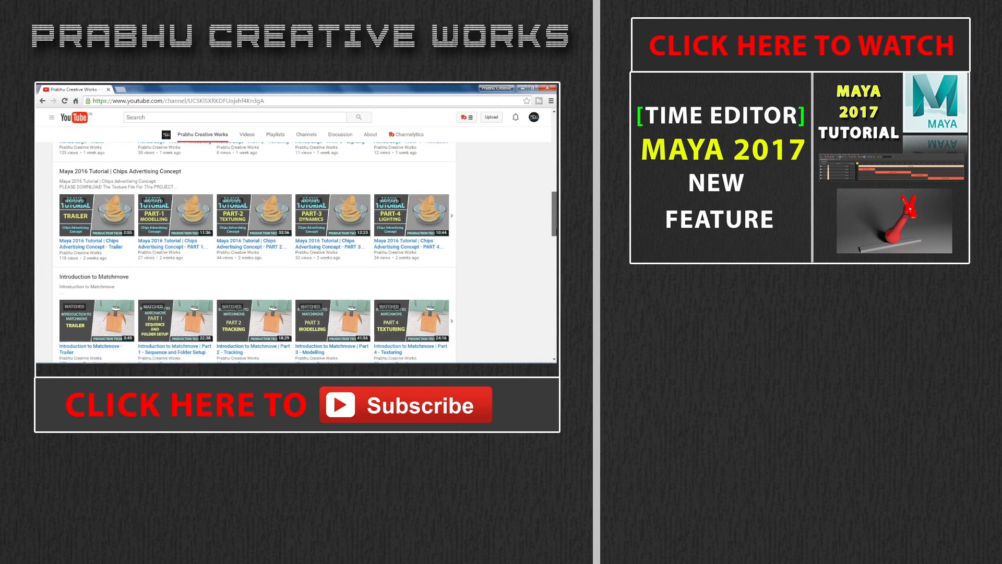
scroll(down, 3)
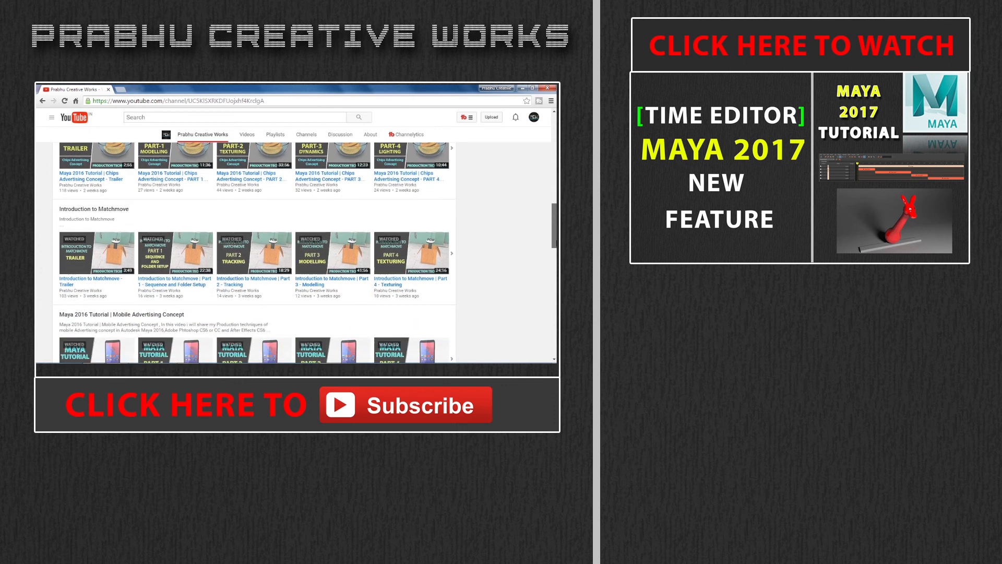
scroll(down, 3)
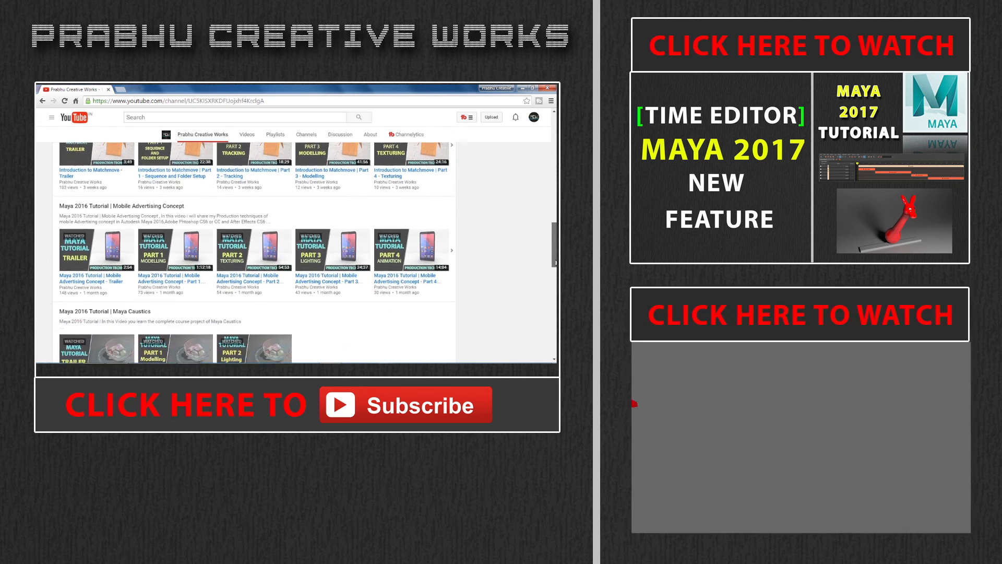
scroll(down, 3)
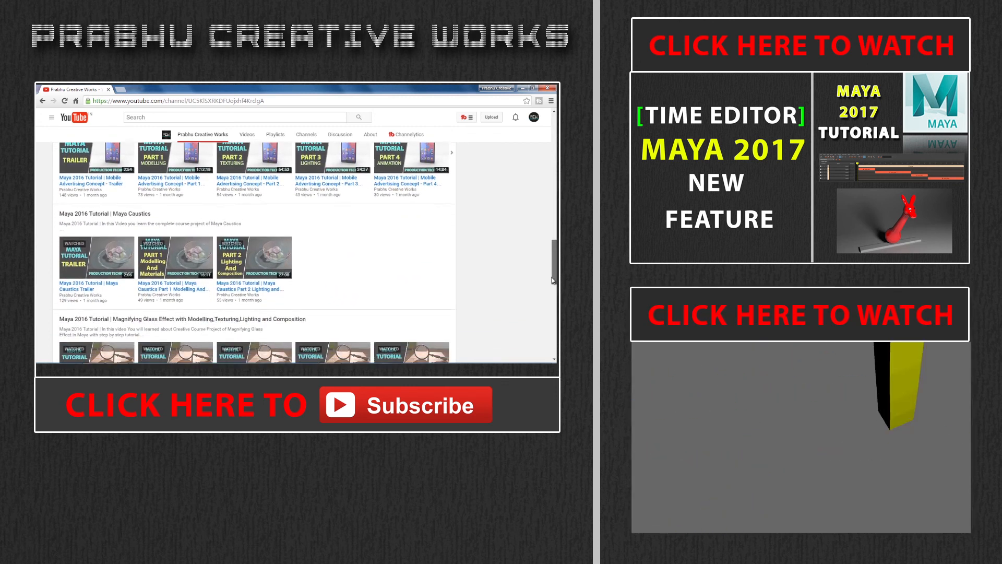